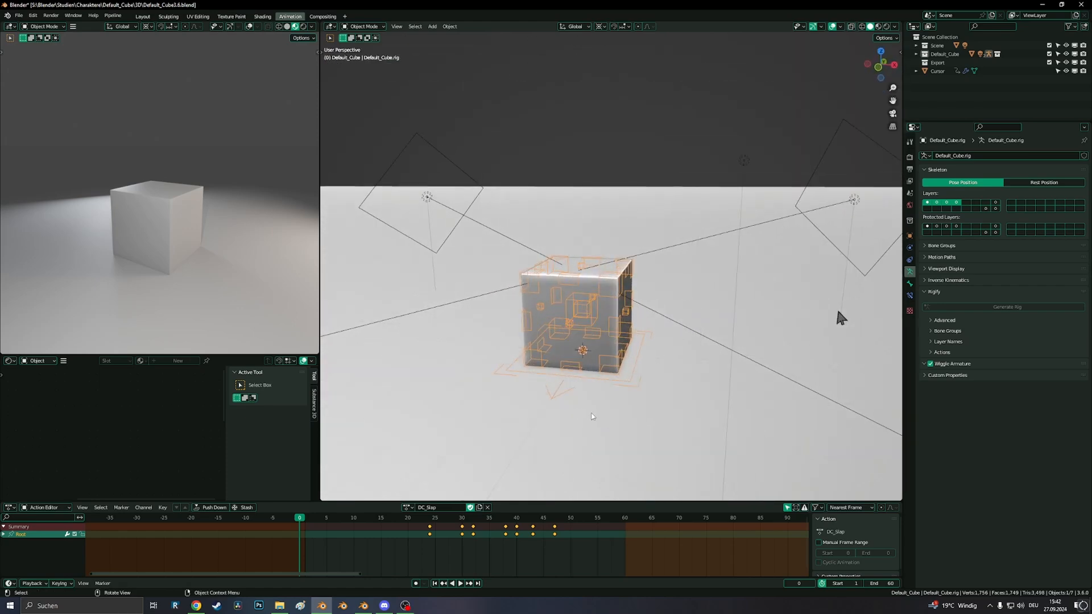
Step: Play the DC_Slap action on the rigged cube in the Blender 3.6 file
left_click(459, 583)
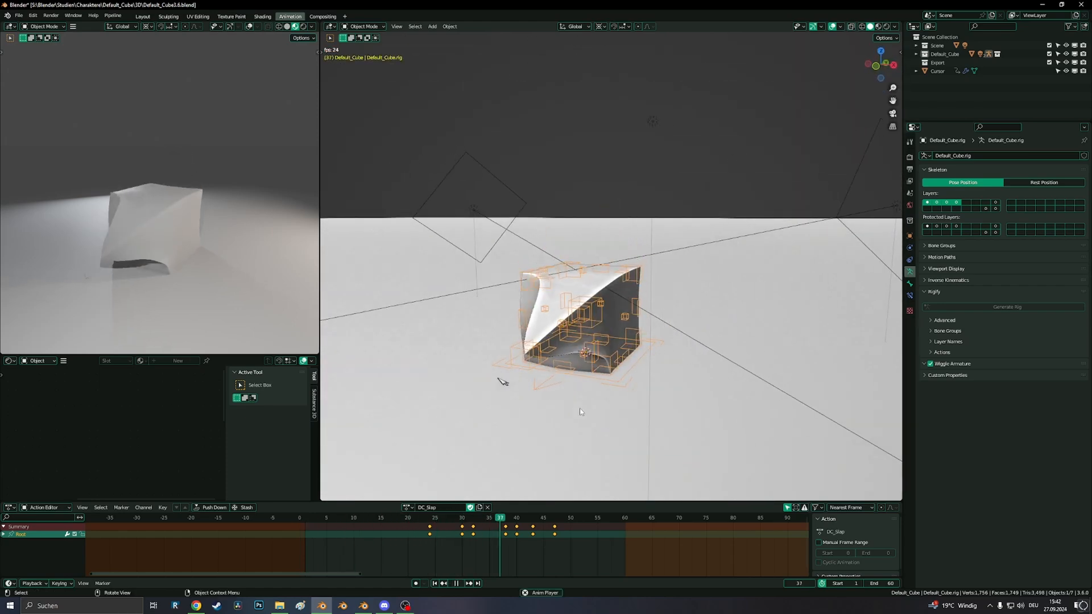
left_click(440, 518)
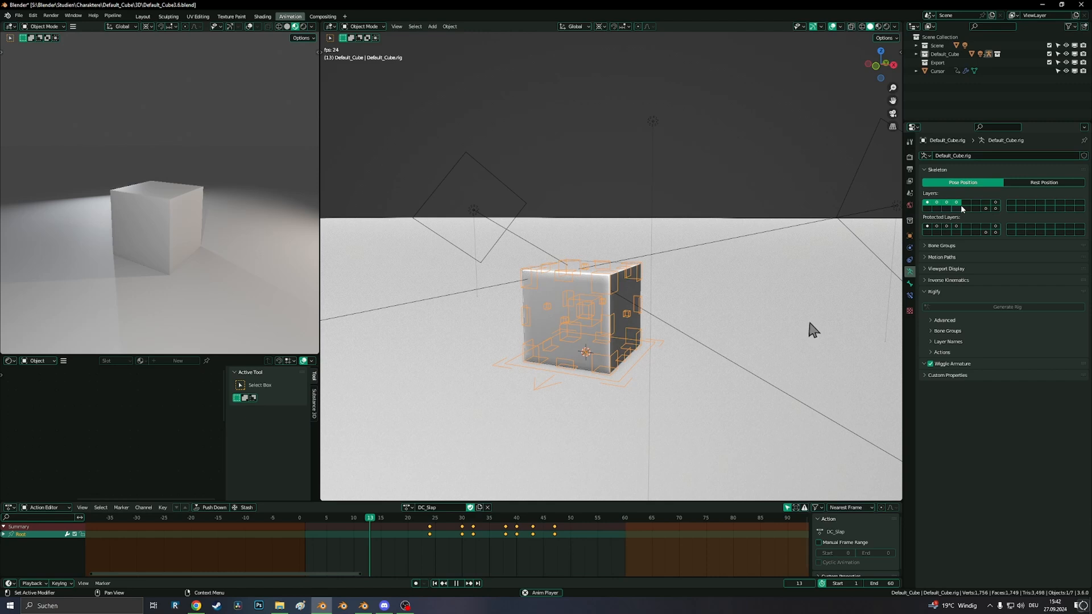
left_click(304, 518)
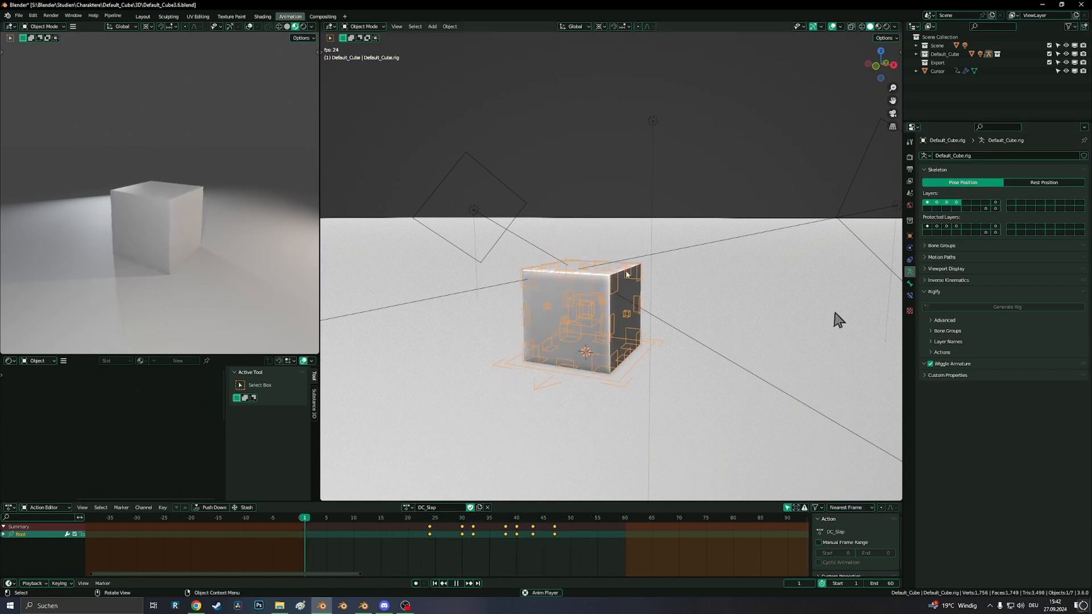
left_click(565, 517)
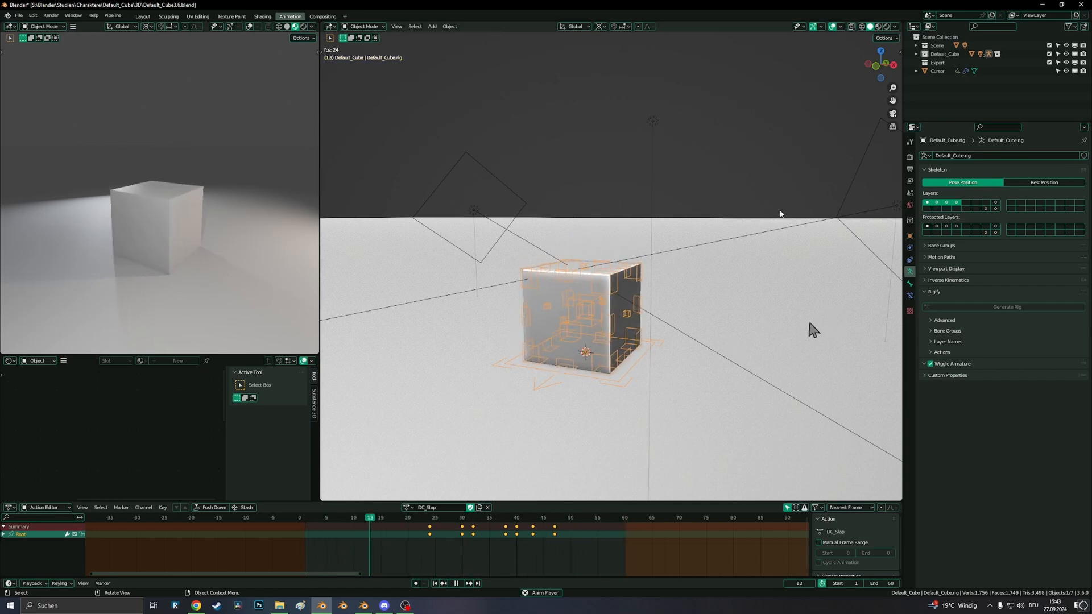
Step: Switch to the Blender 4.2 file, play DC_Slap, then stop playback
left_click(310, 517)
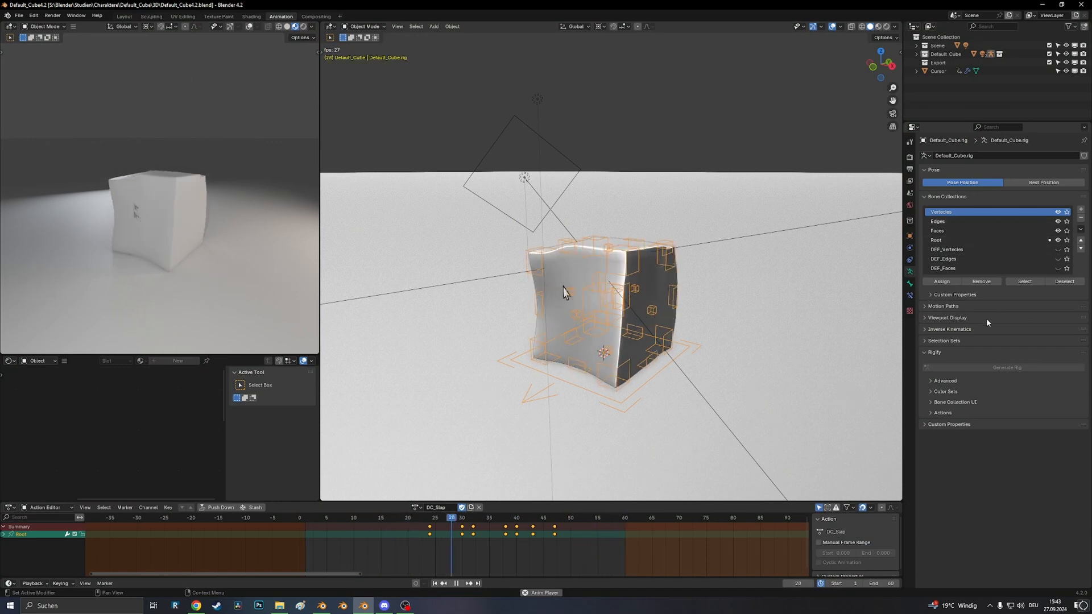
left_click(385, 518)
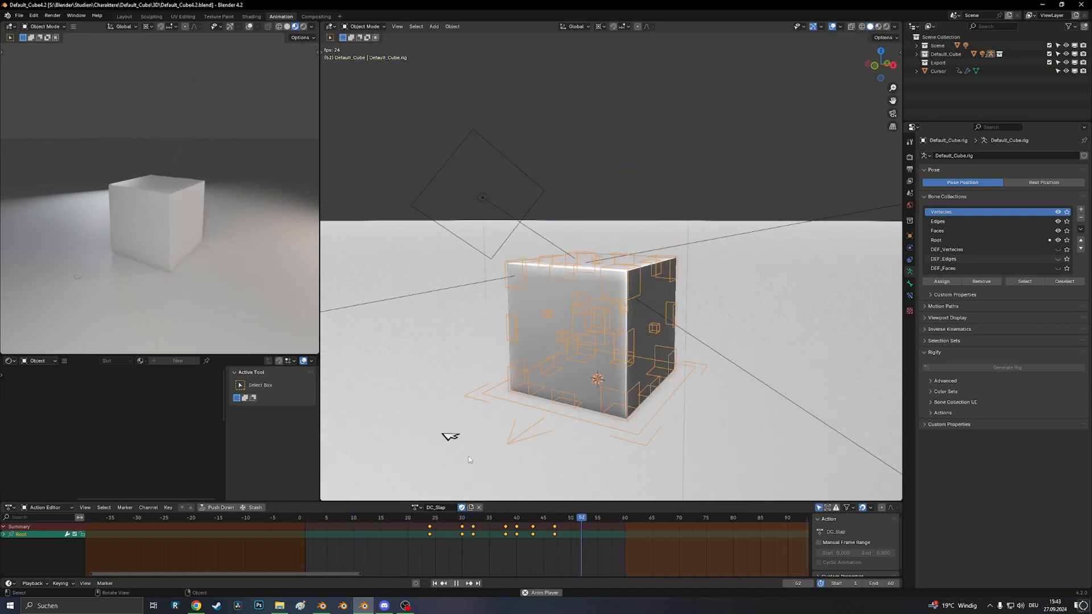
left_click(435, 507)
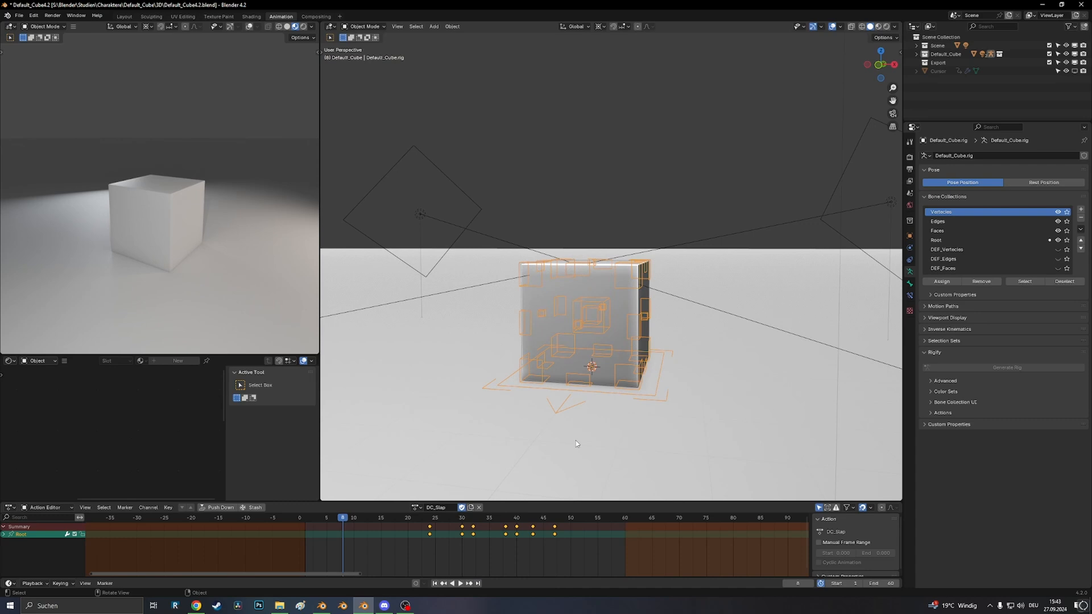
Step: Play the DC_Walk action, then load and play DC_Jump, leaving the rig in Pose Mode
left_click(436, 506)
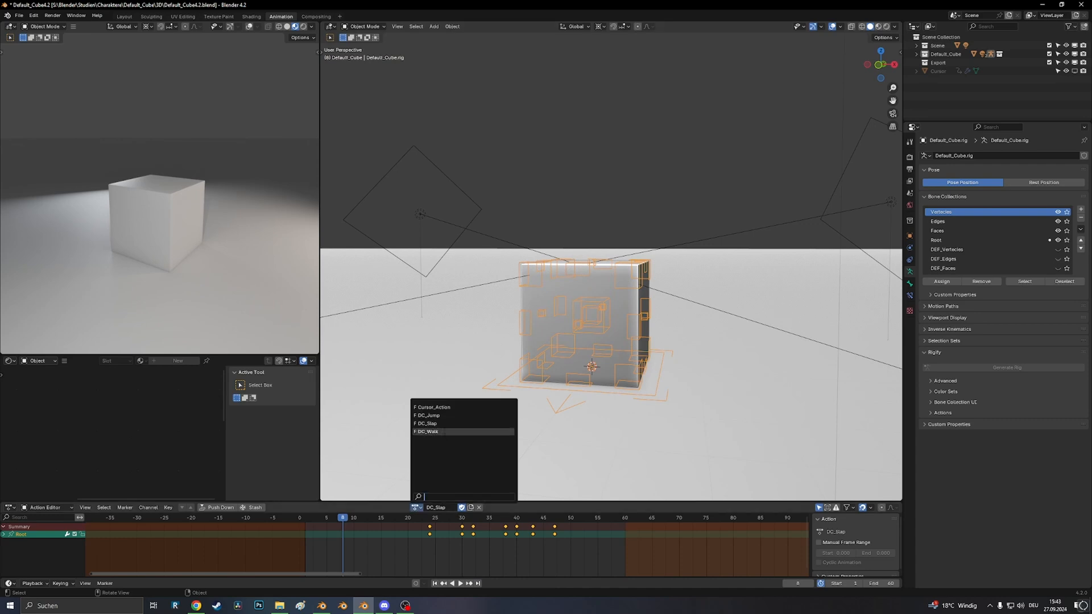
left_click(426, 431)
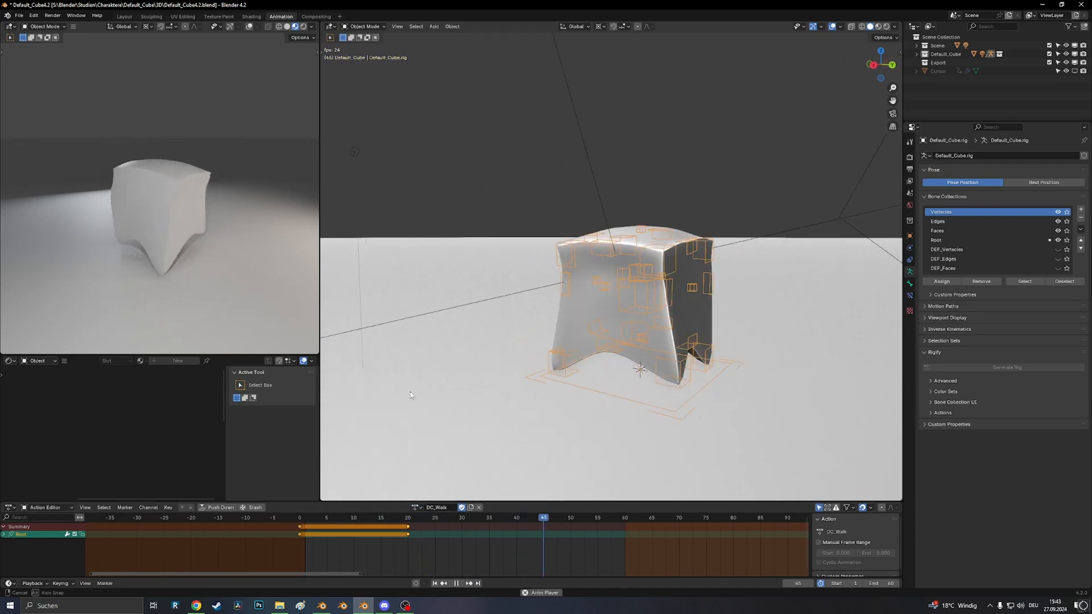
left_click(486, 518)
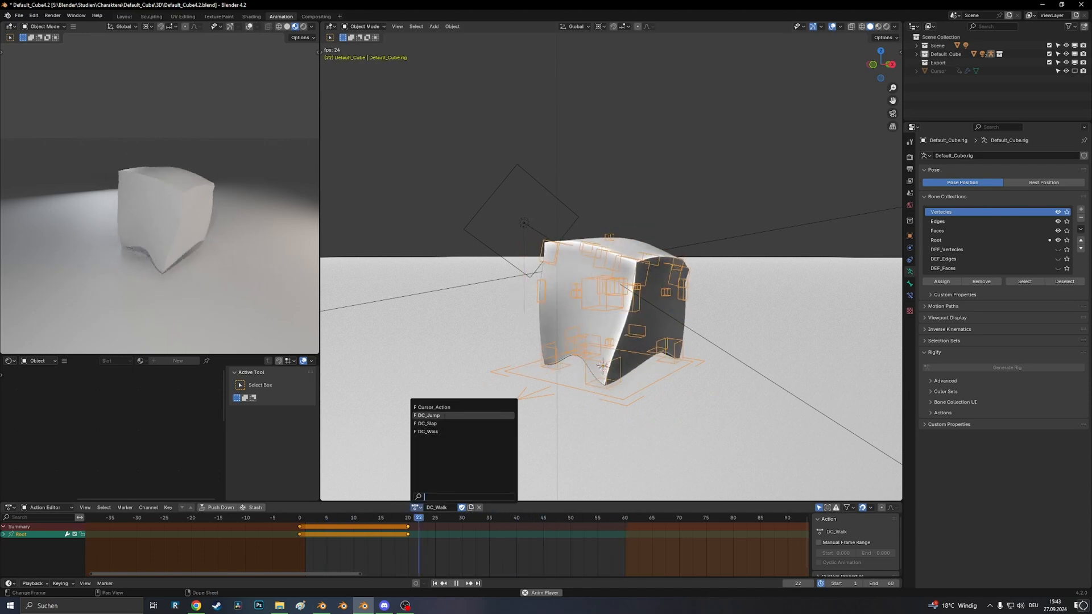
left_click(428, 415)
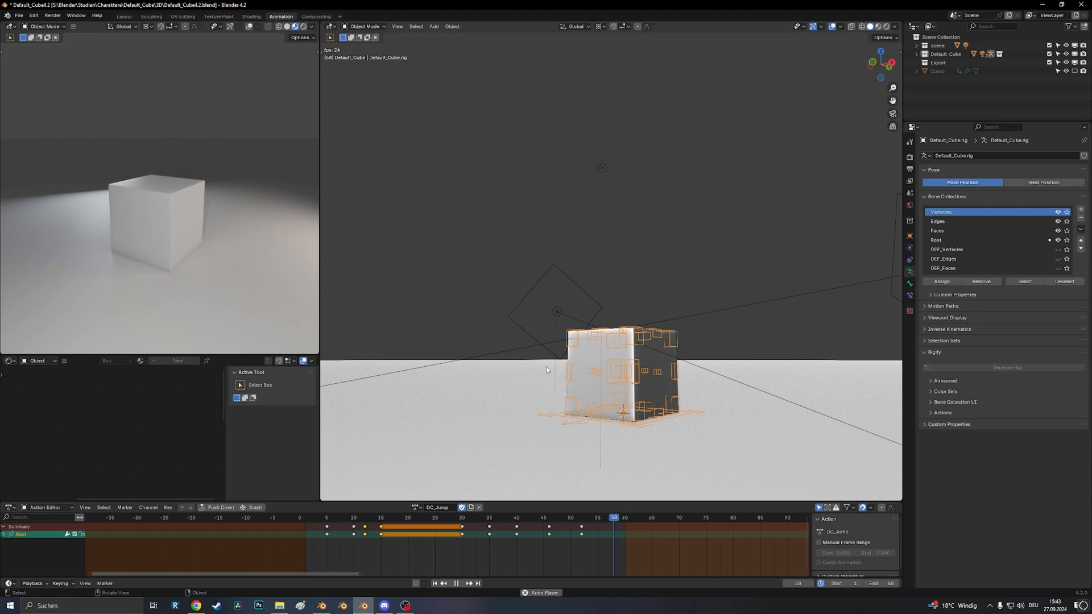
left_click(549, 518)
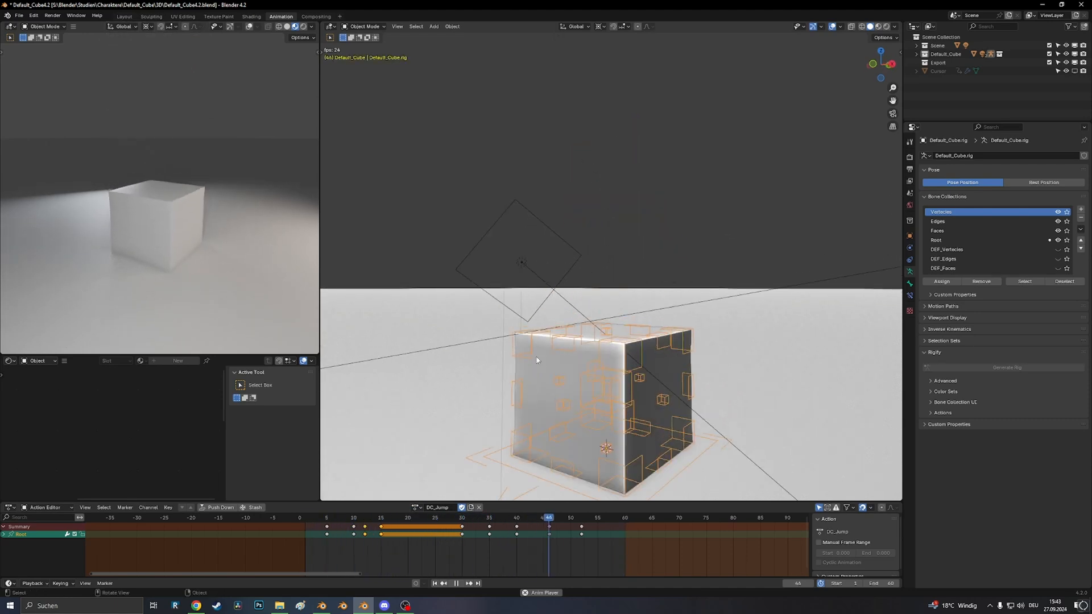
left_click(299, 518)
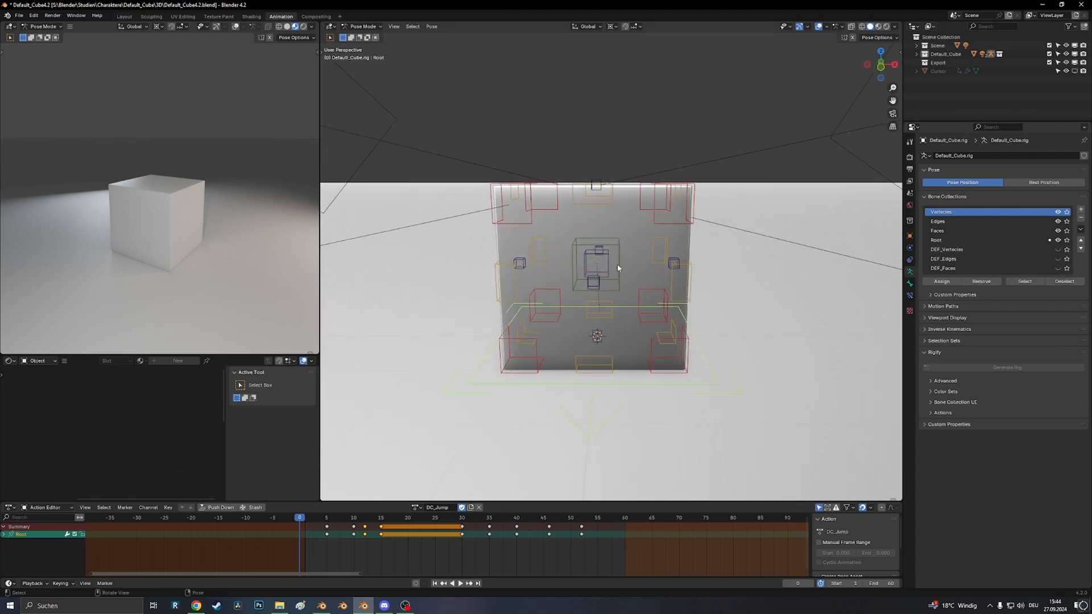
Step: Select the Cube mesh to show its armature, Corrective Smooth, Bevel, Auto Smooth modifiers and material
left_click(596, 261)
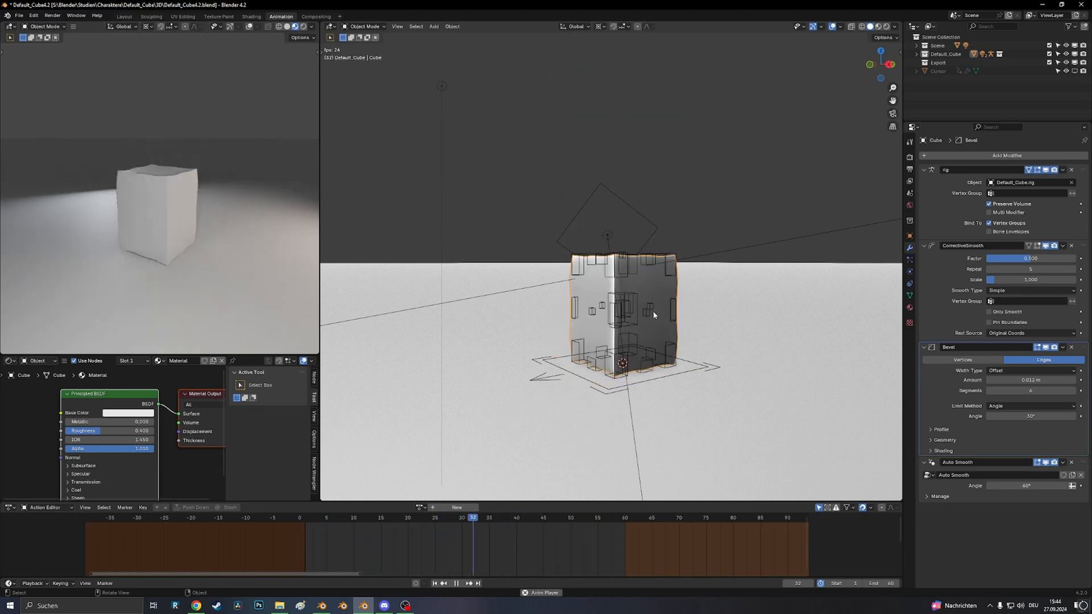
left_click(408, 518)
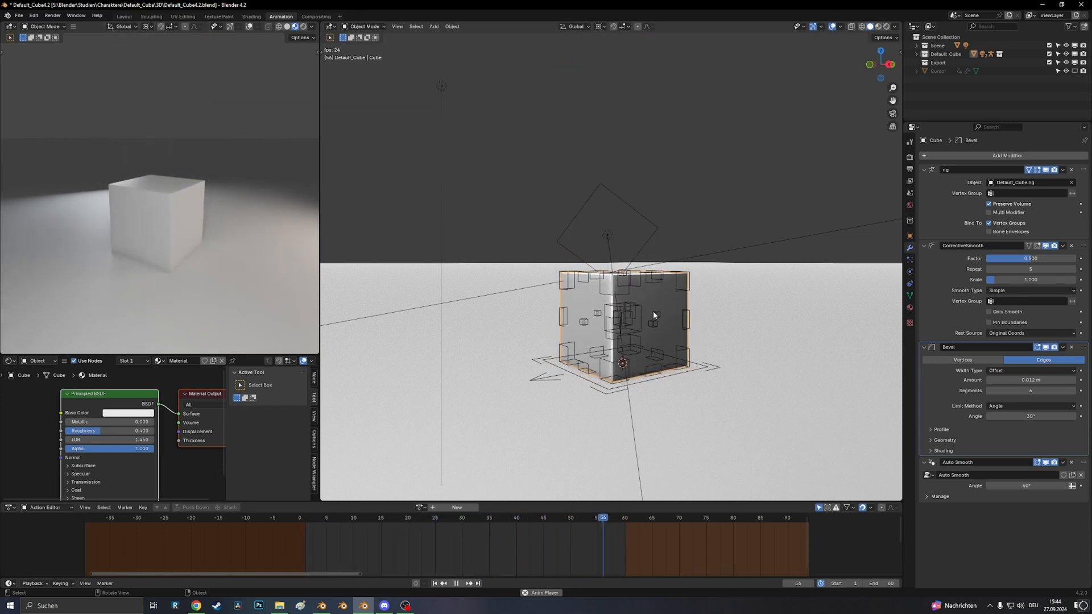
left_click(539, 518)
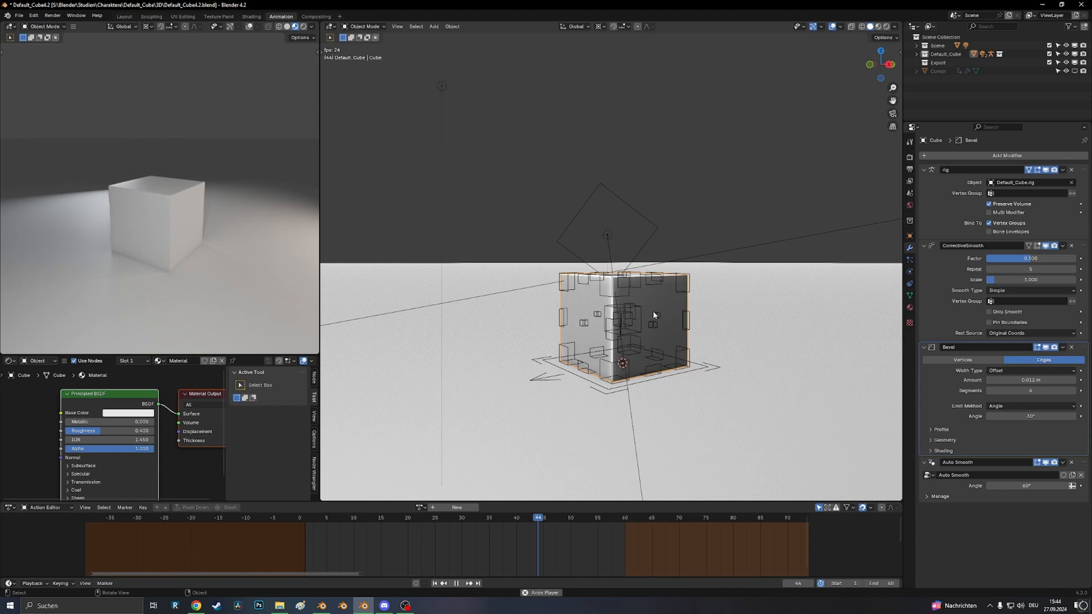
left_click(474, 517)
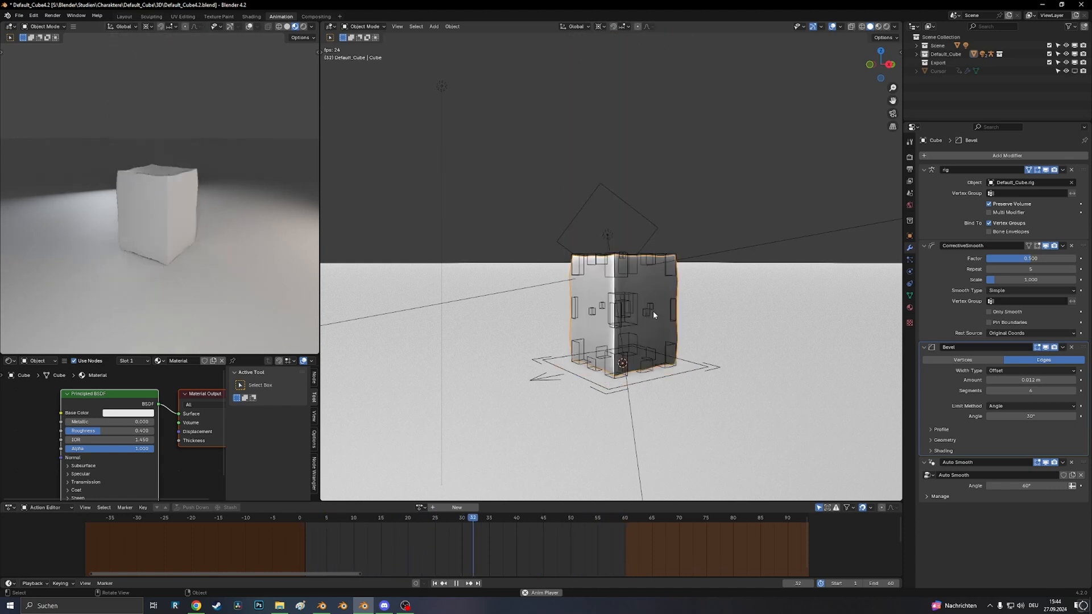
left_click(409, 517)
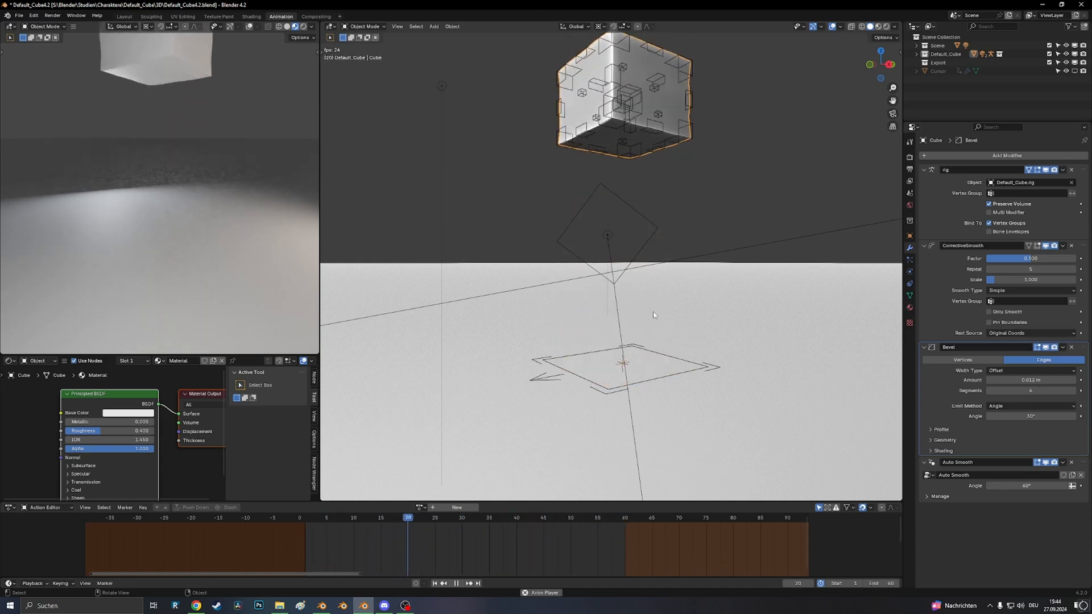
left_click(342, 518)
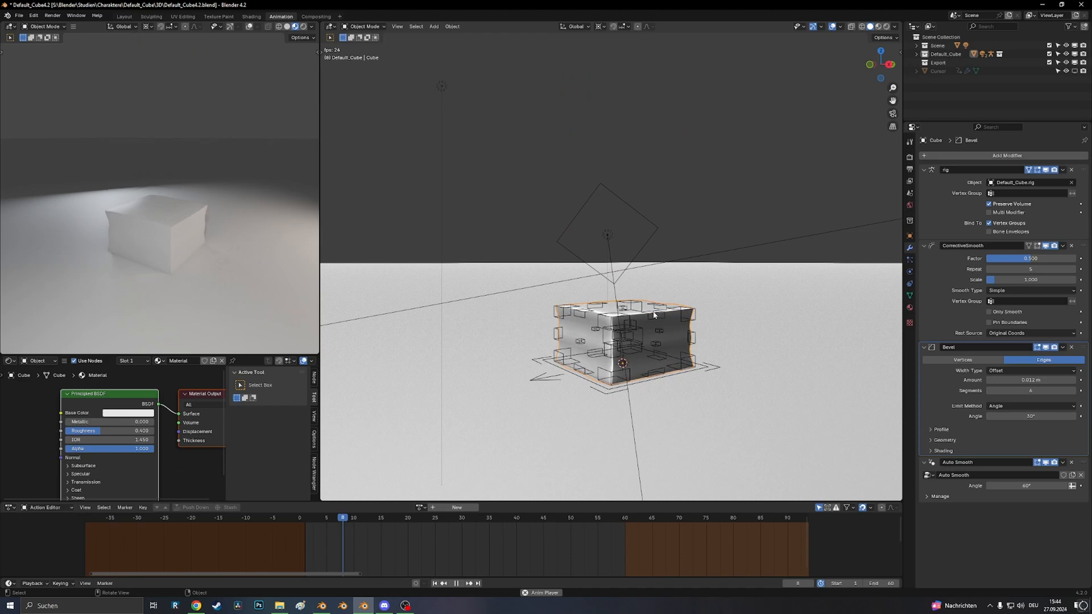
left_click(603, 518)
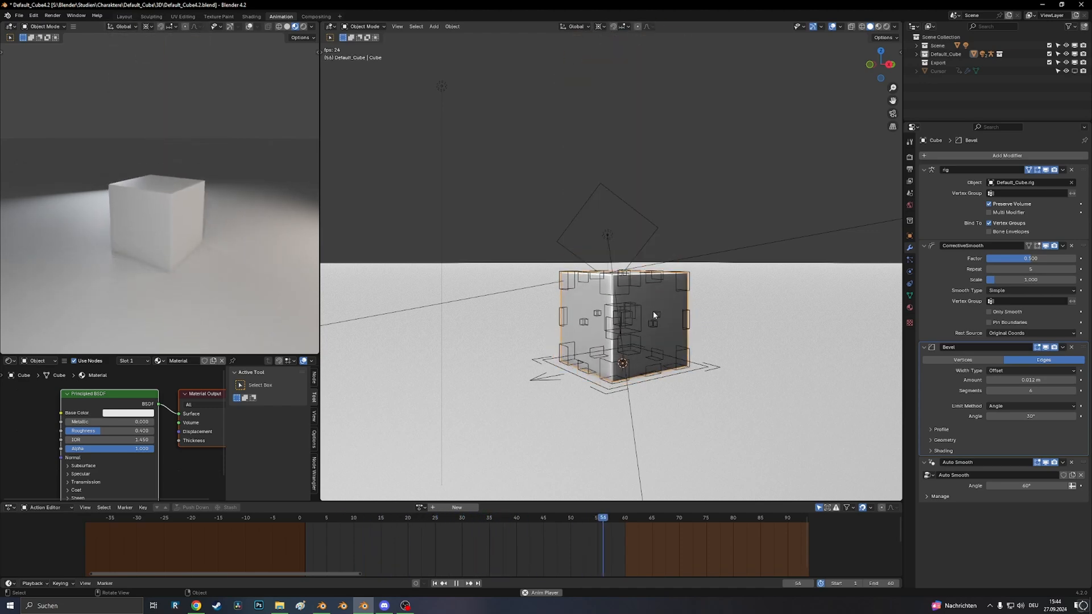
left_click(538, 518)
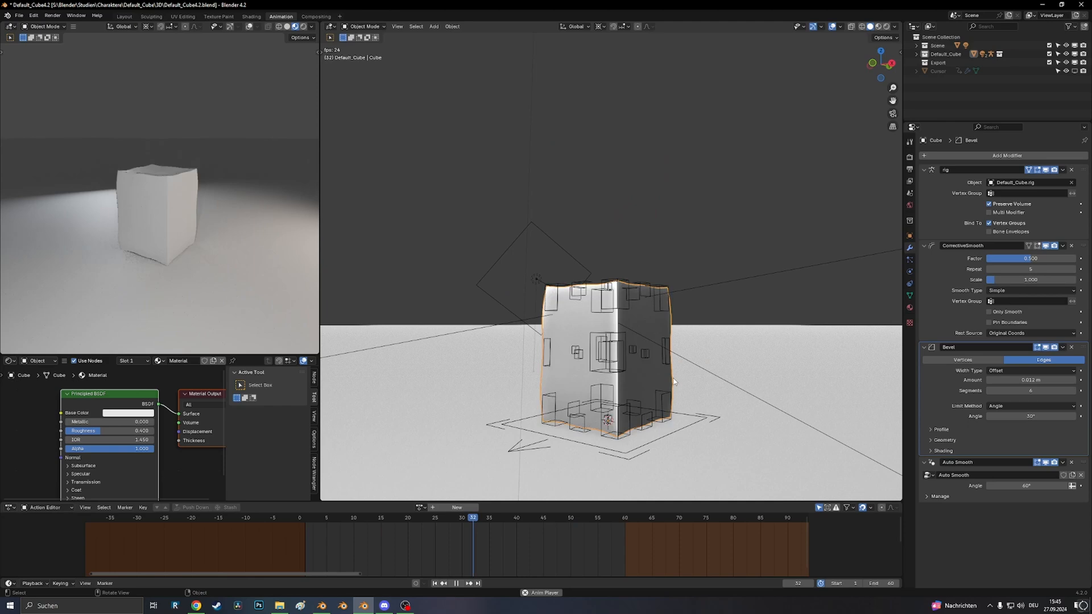
left_click(409, 517)
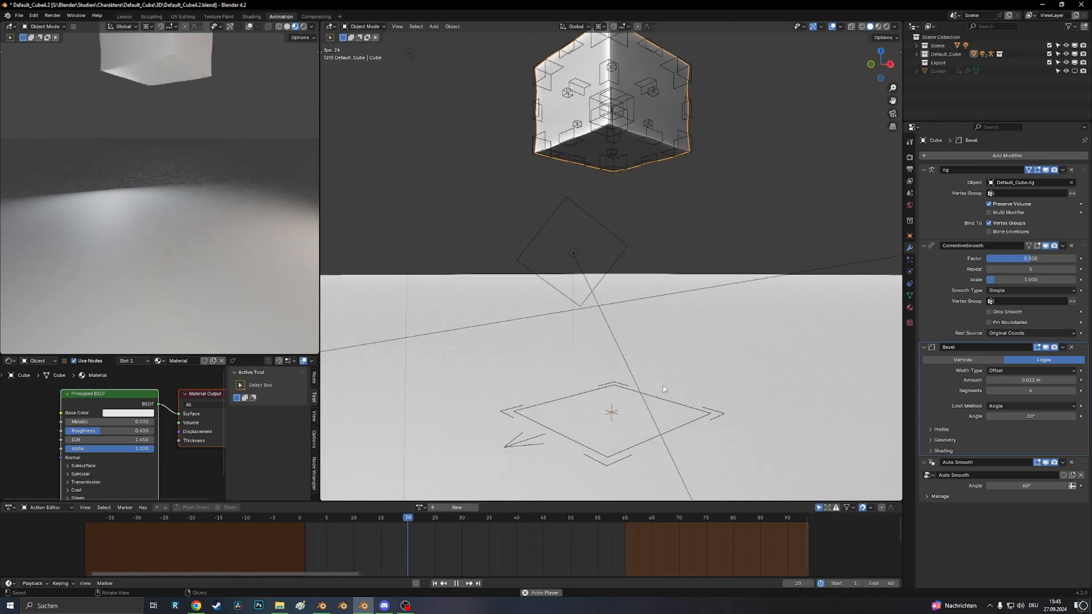
left_click(342, 517)
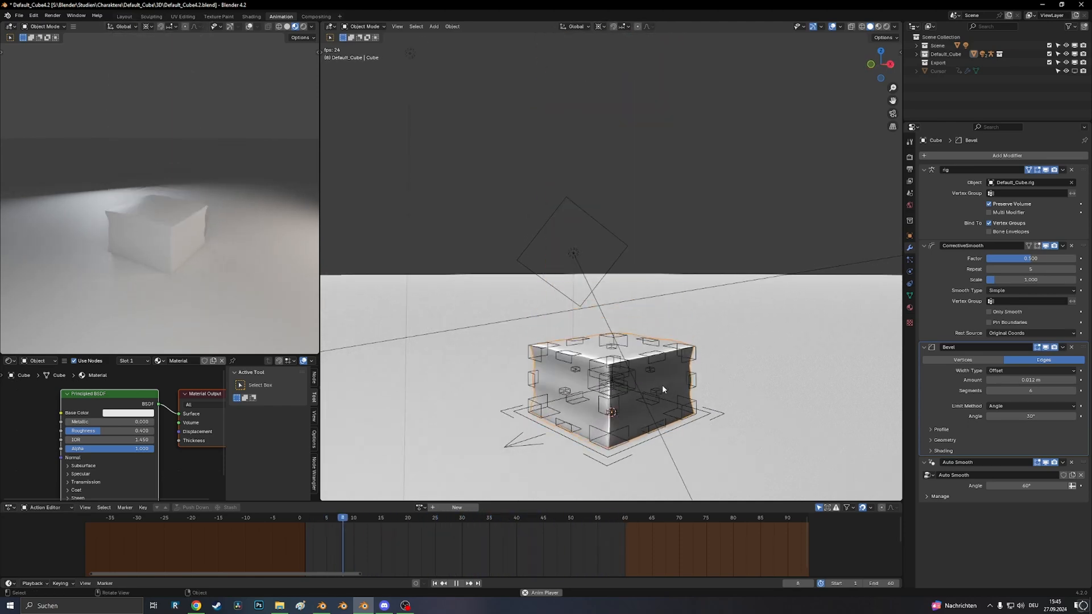
left_click(603, 518)
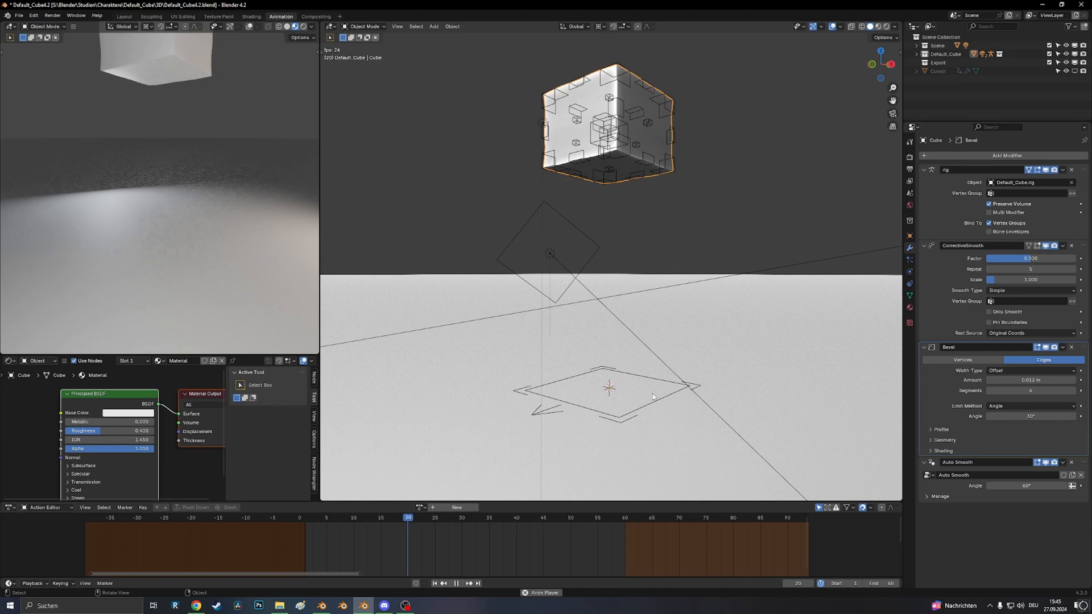
left_click(341, 518)
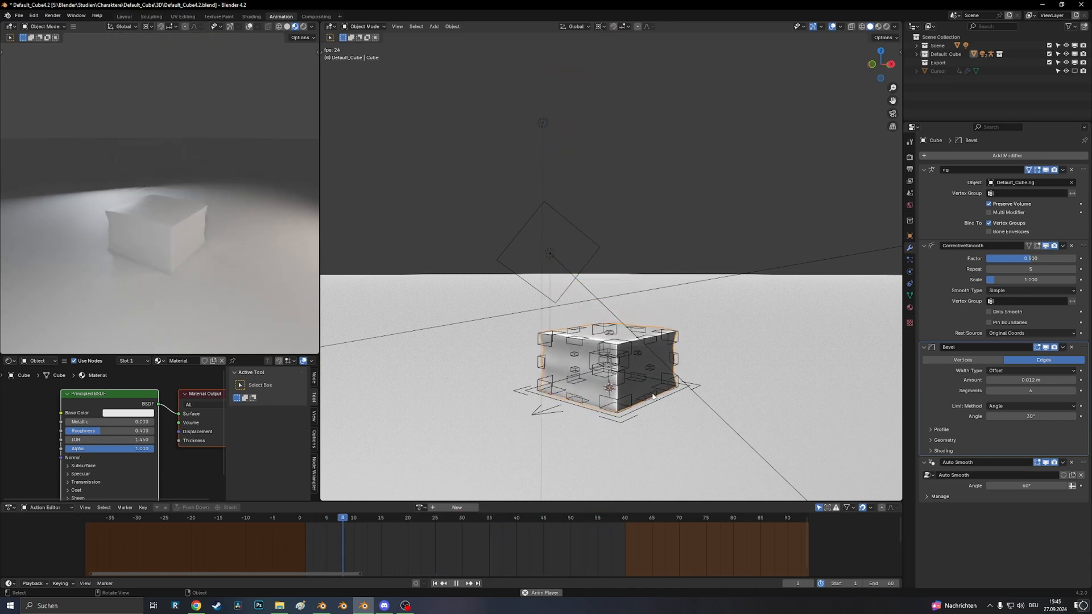
left_click(603, 518)
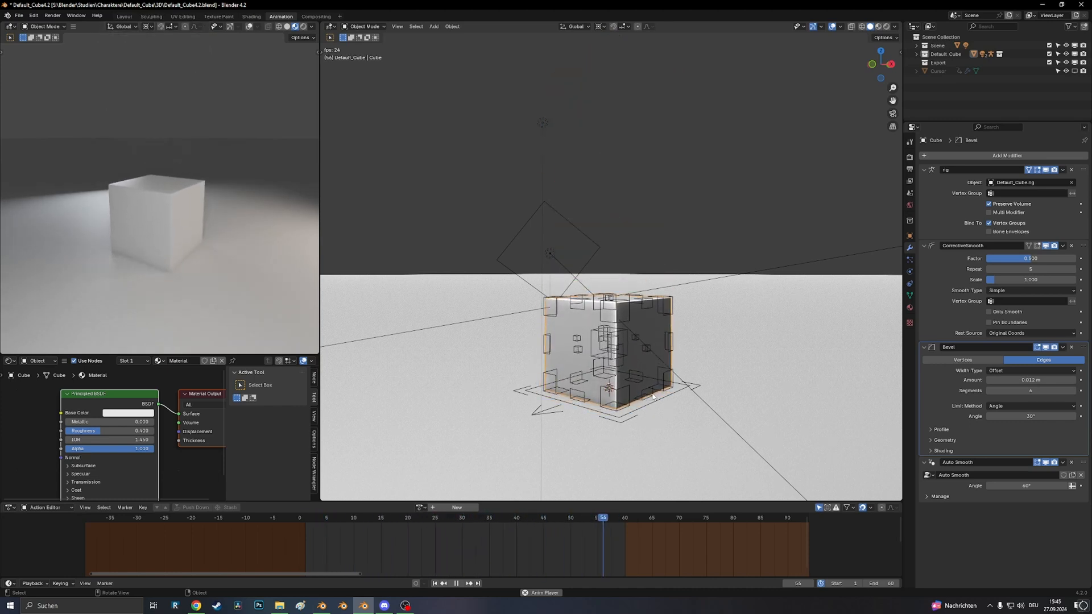
left_click(539, 518)
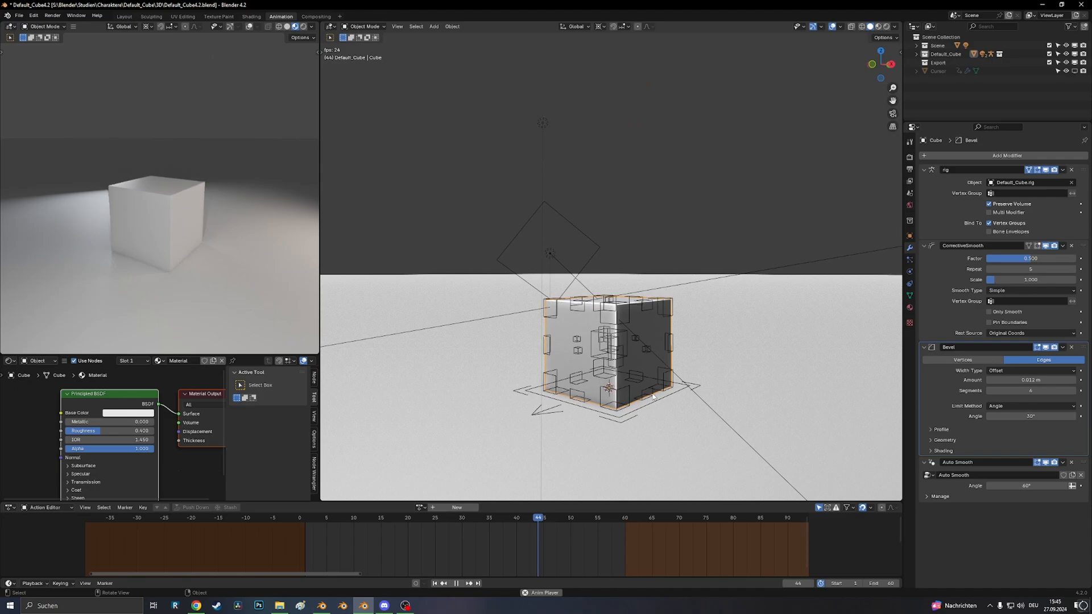